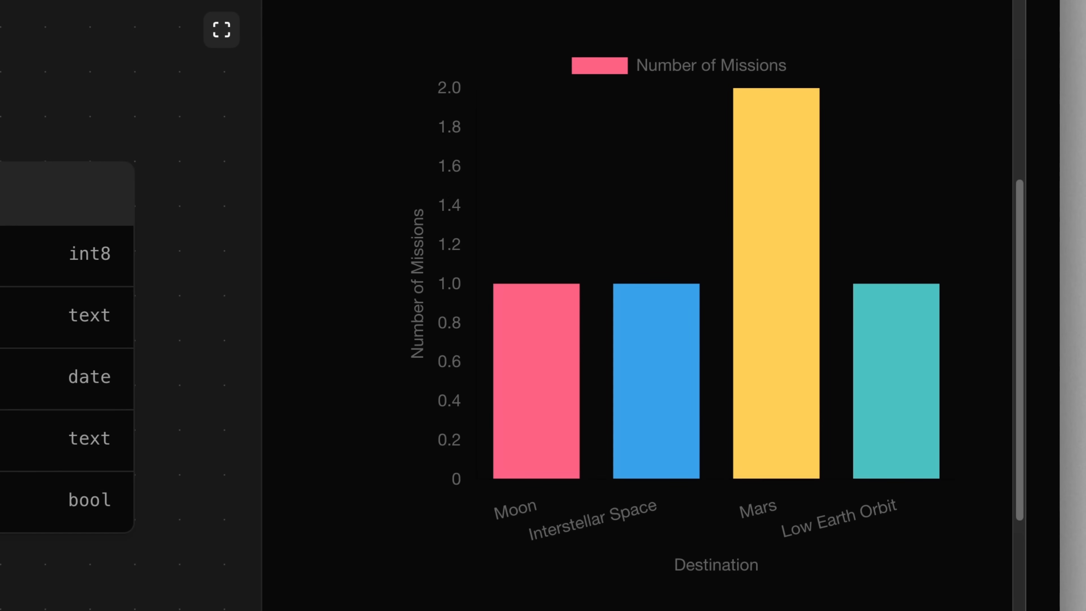
- Ask the AI to 'create a twitter clone', then to add some sample tweets
type("create a twitter clone")
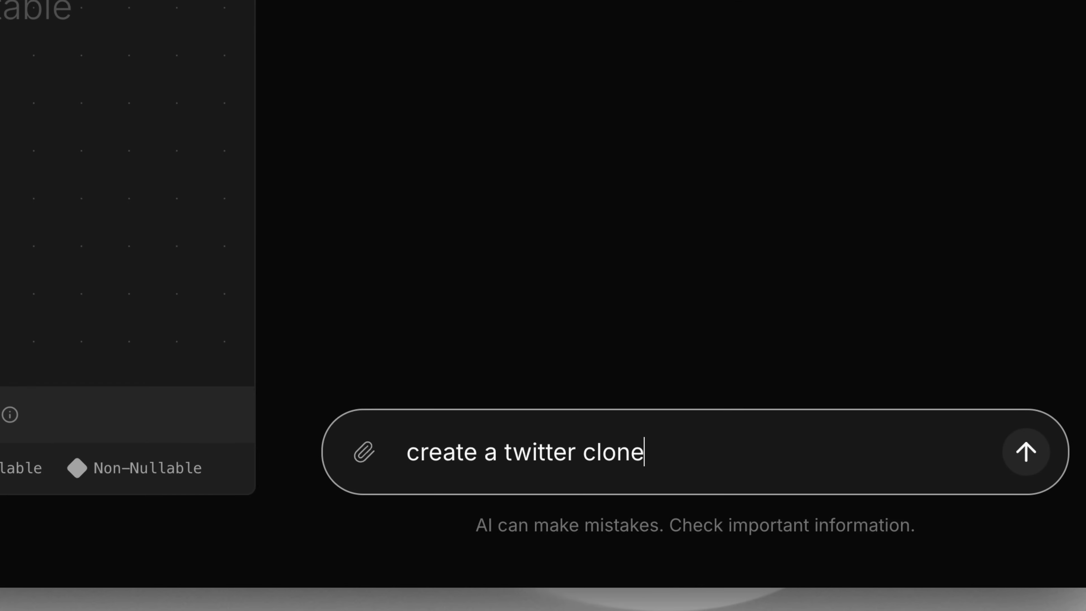
left_click(1027, 450)
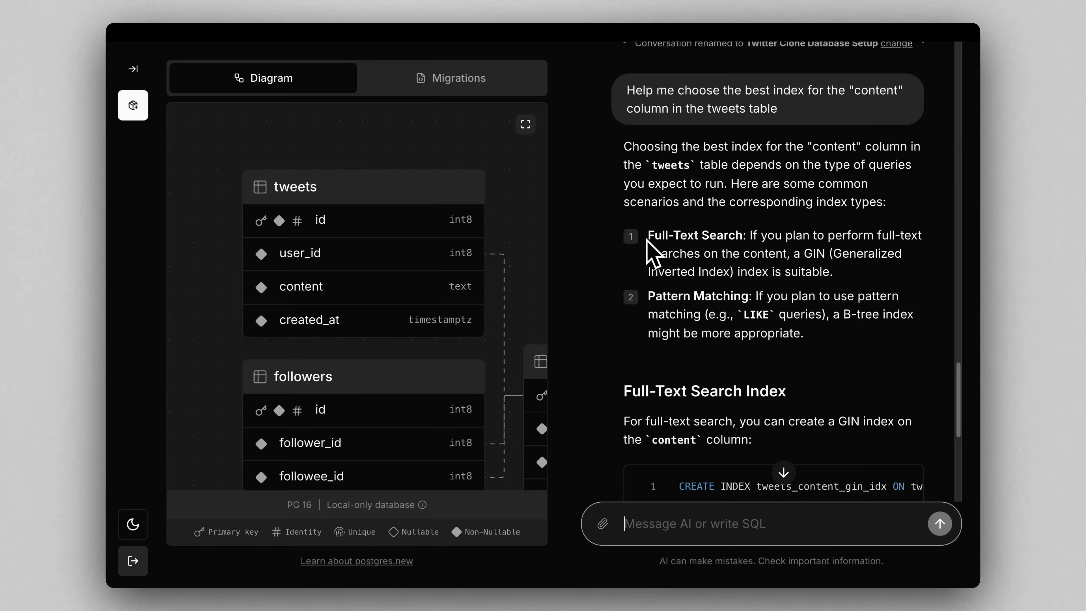
type("add some sample twe")
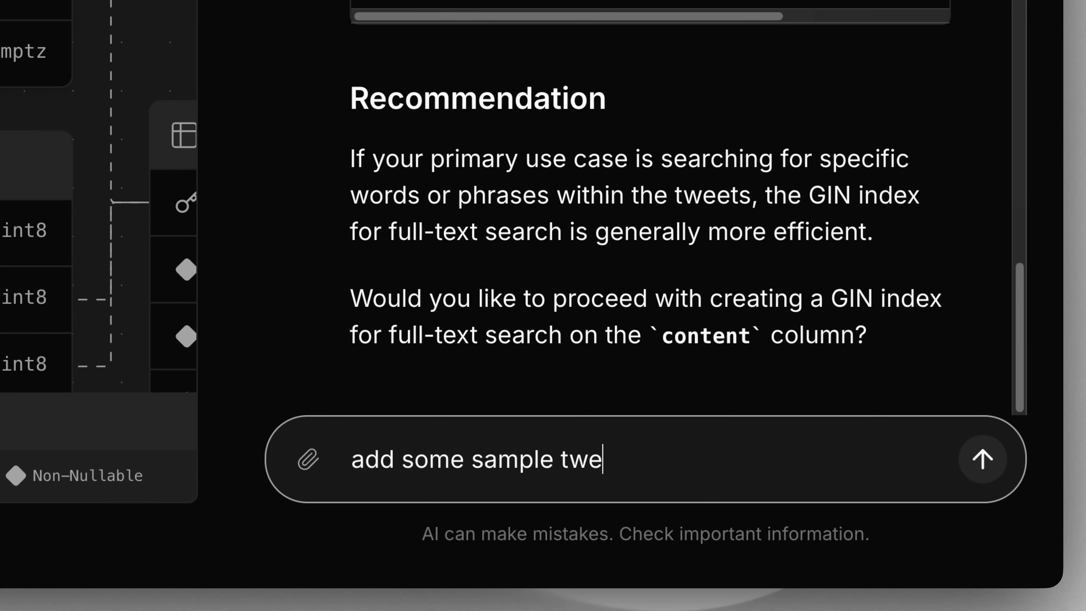
left_click(982, 460)
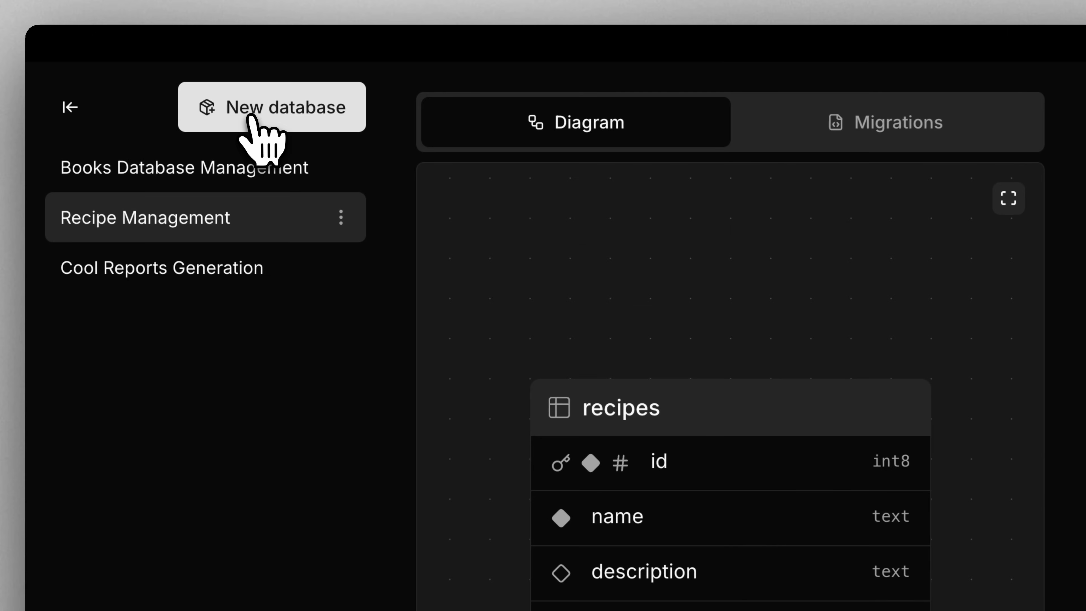
- In a fresh database, ask the AI to create embeddings on 5 famous movie quotes and read the reply
left_click(272, 107)
type("c")
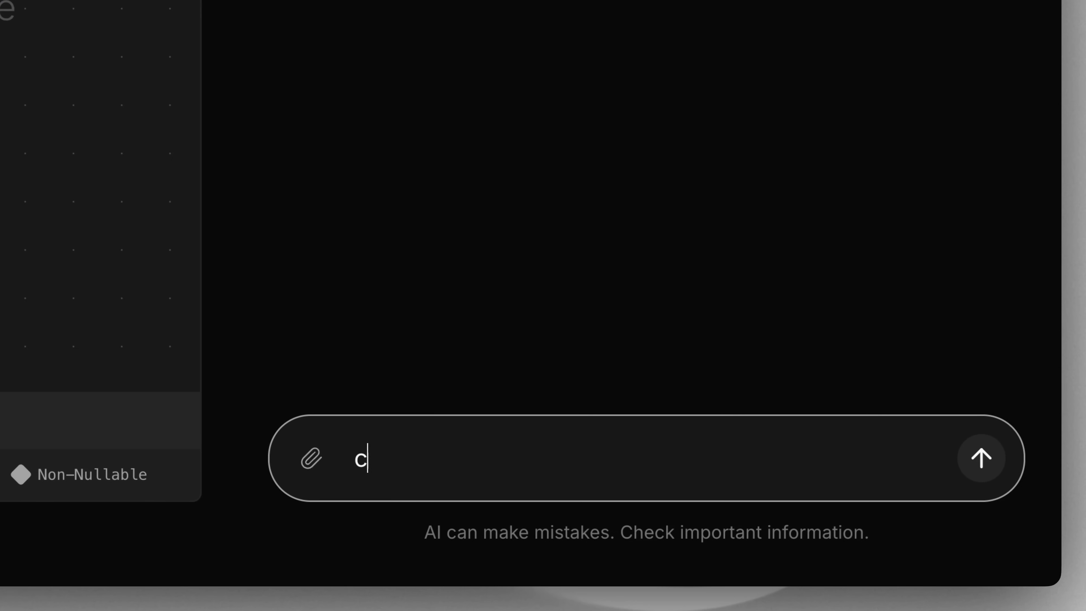
type("reate embeddings on 5 famous movie quot")
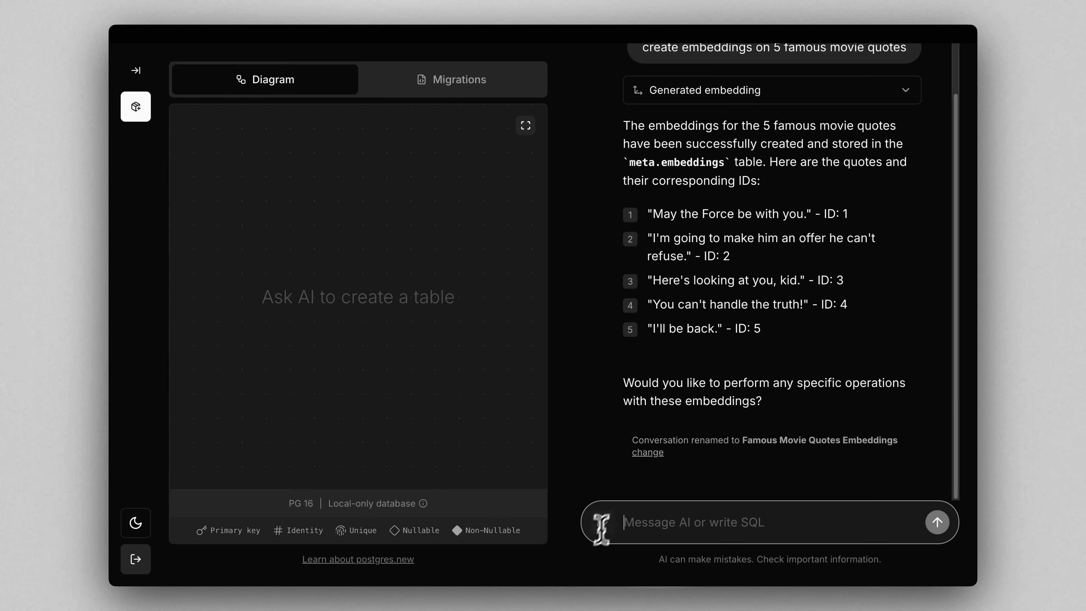
scroll("down", 3)
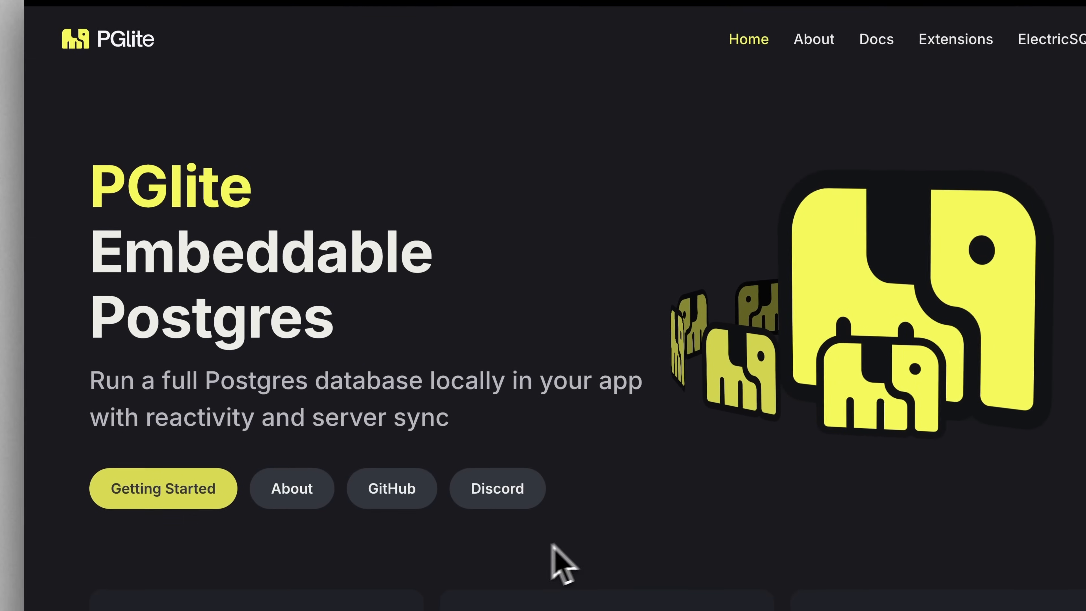
- Read the 'What is PGlite' page and highlight its opening sentence
left_click(814, 40)
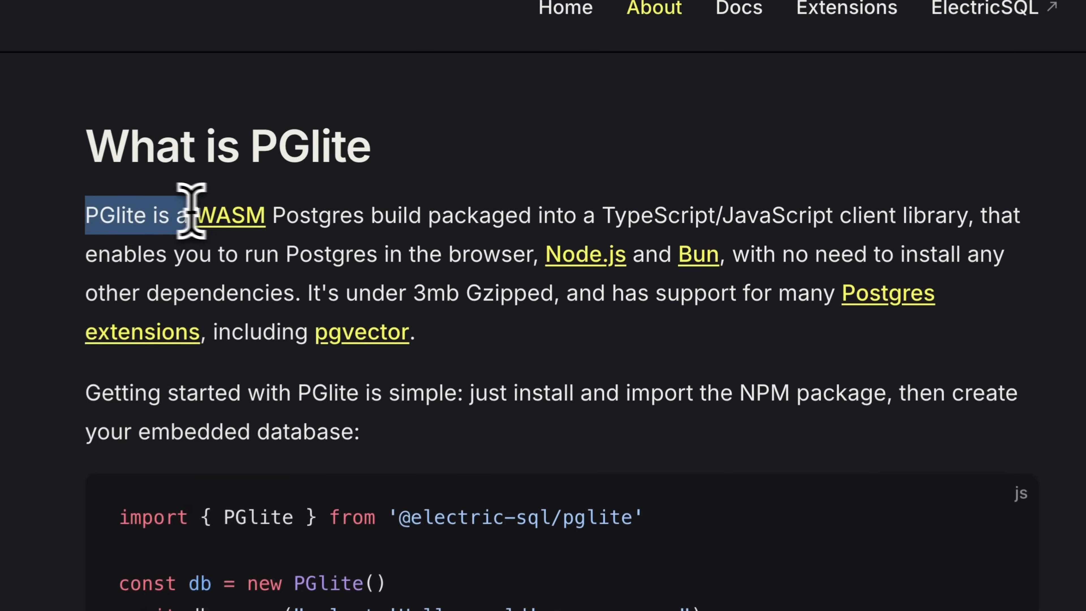
left_click_drag(188, 215, 852, 216)
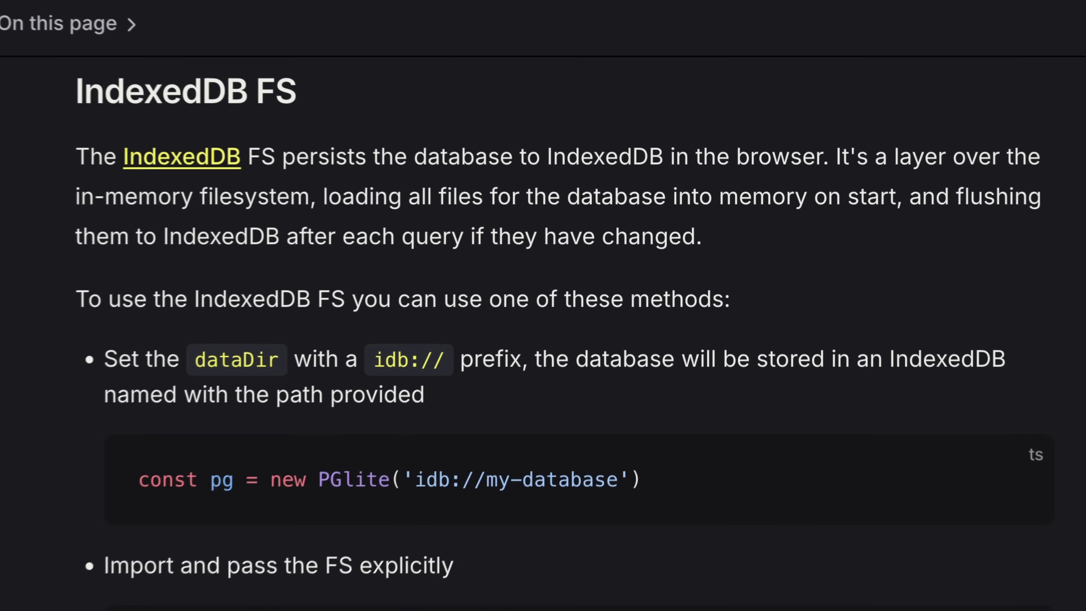
- Inspect PGlite's databases under IndexedDB in DevTools Storage, then browse the extensions catalog
left_click(206, 235)
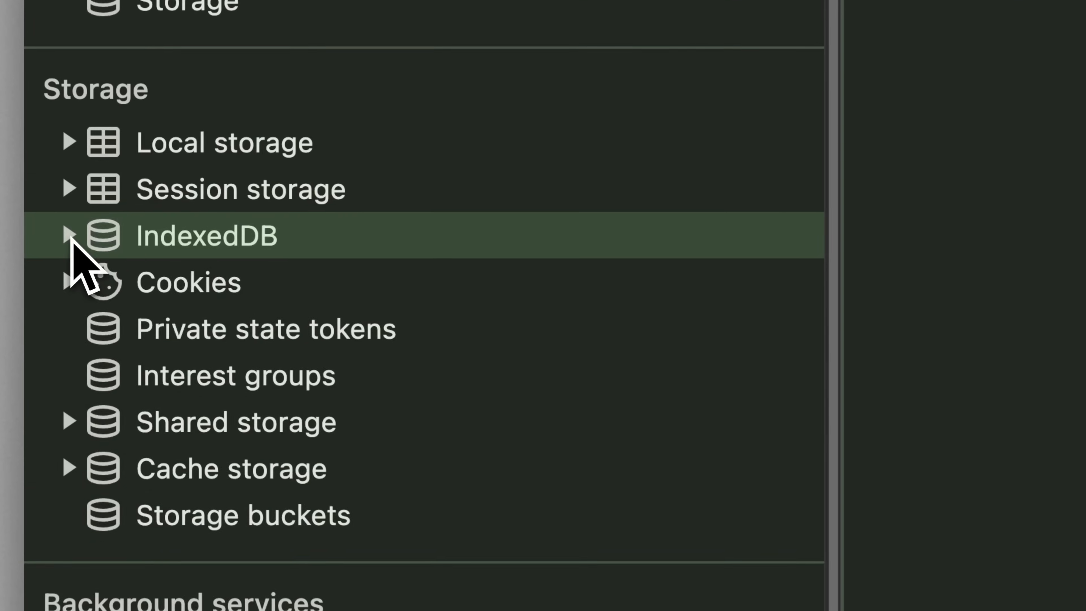
left_click(68, 235)
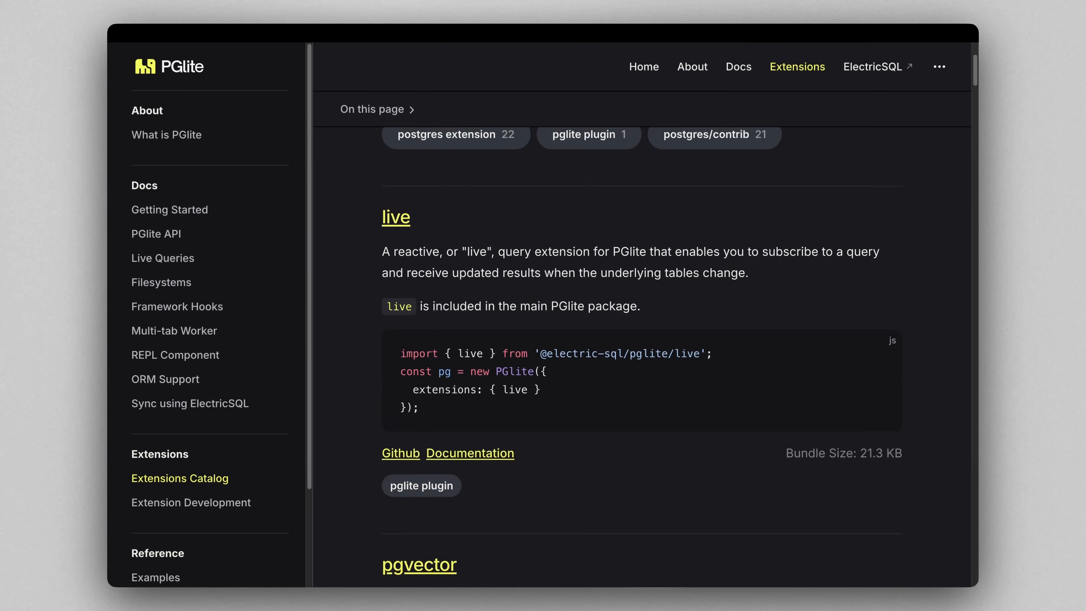
scroll("down", 3)
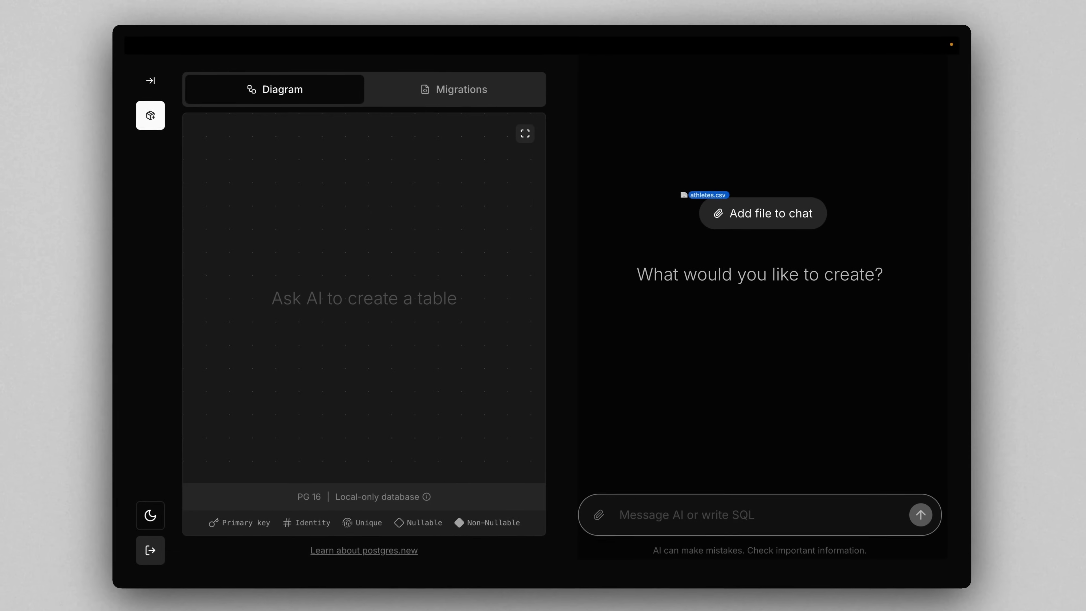
- Drop athletes.csv onto the chat to attach it to the empty database
left_click(762, 214)
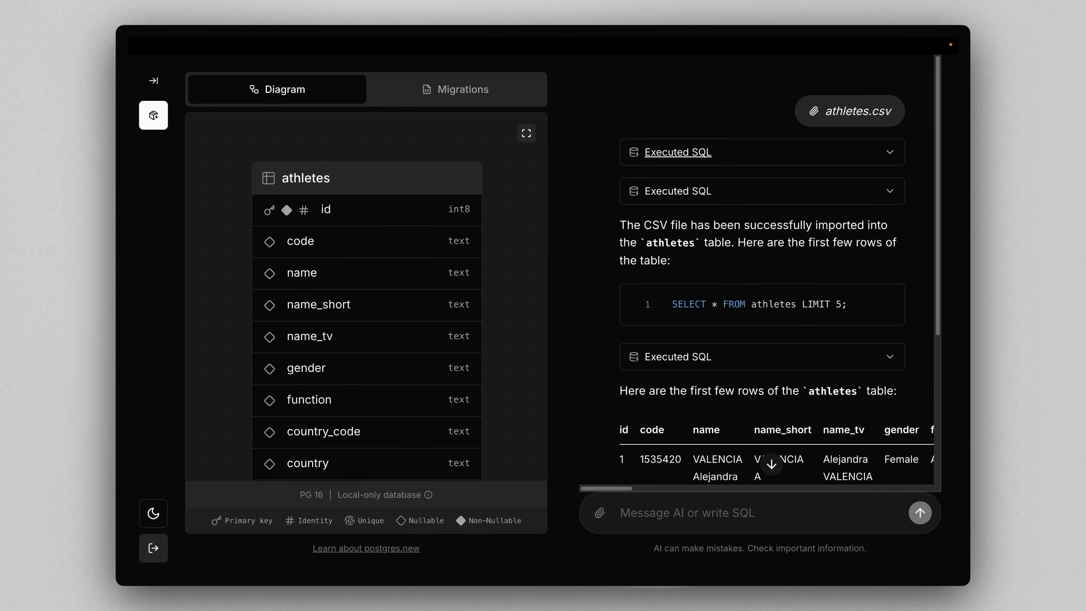
- Expand the Executed SQL block and read the CREATE TABLE and COPY statements for athletes
left_click(761, 152)
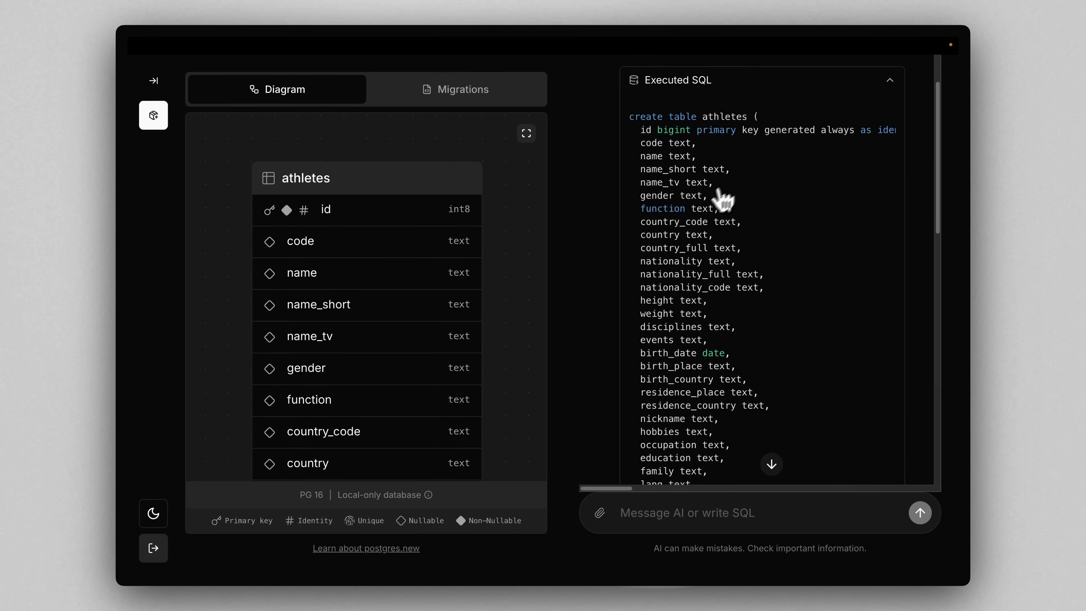
mouse_move(748, 277)
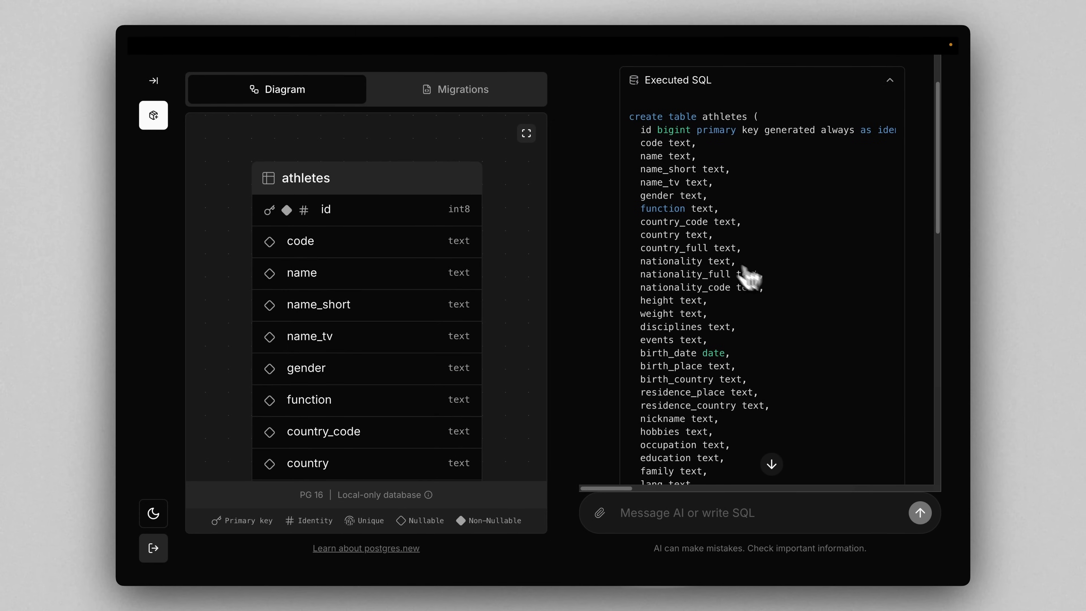
scroll("down", 3)
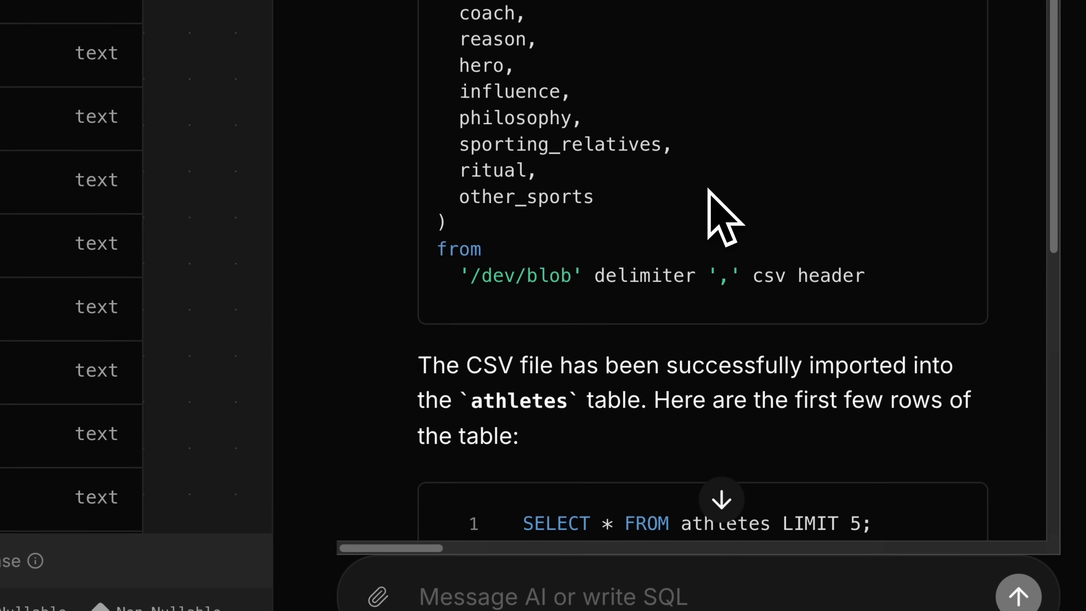
scroll("down", 3)
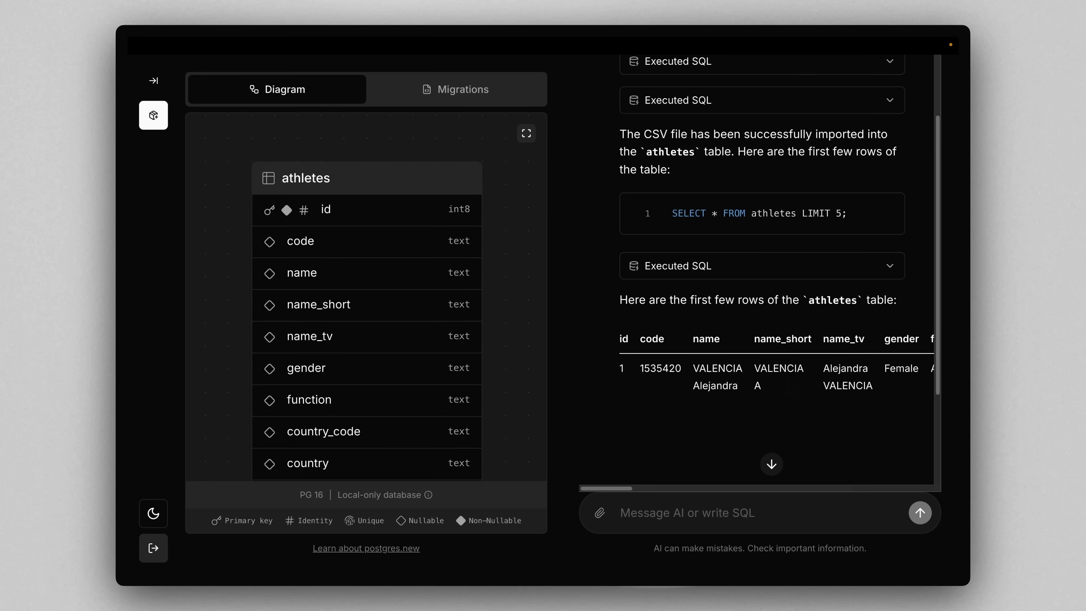
mouse_move(802, 416)
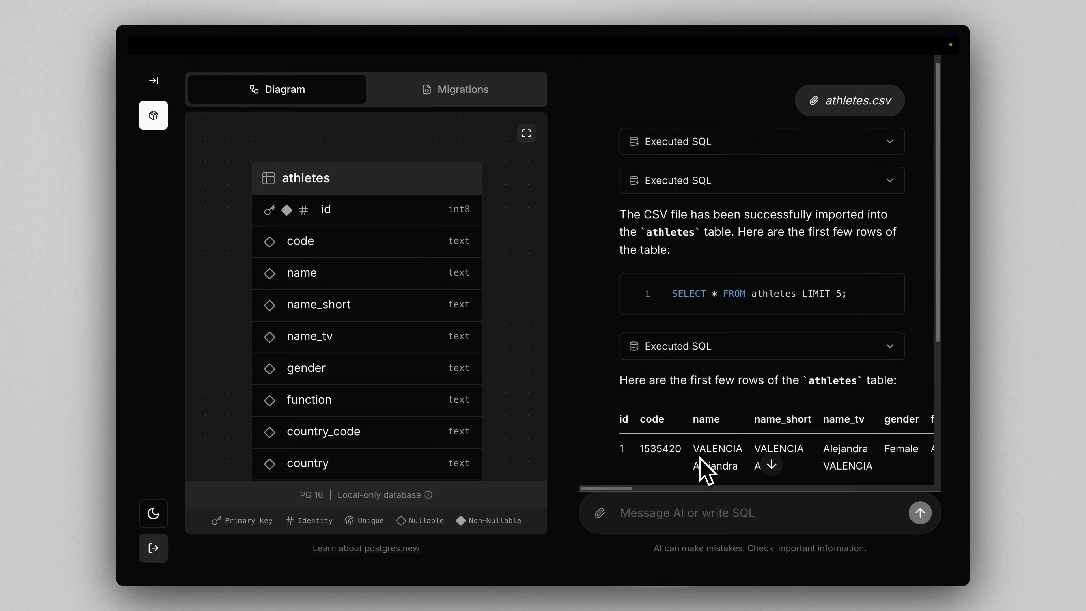
- Ask 'how many athletes are there?' and review the count query reporting 11,118
type("how ma")
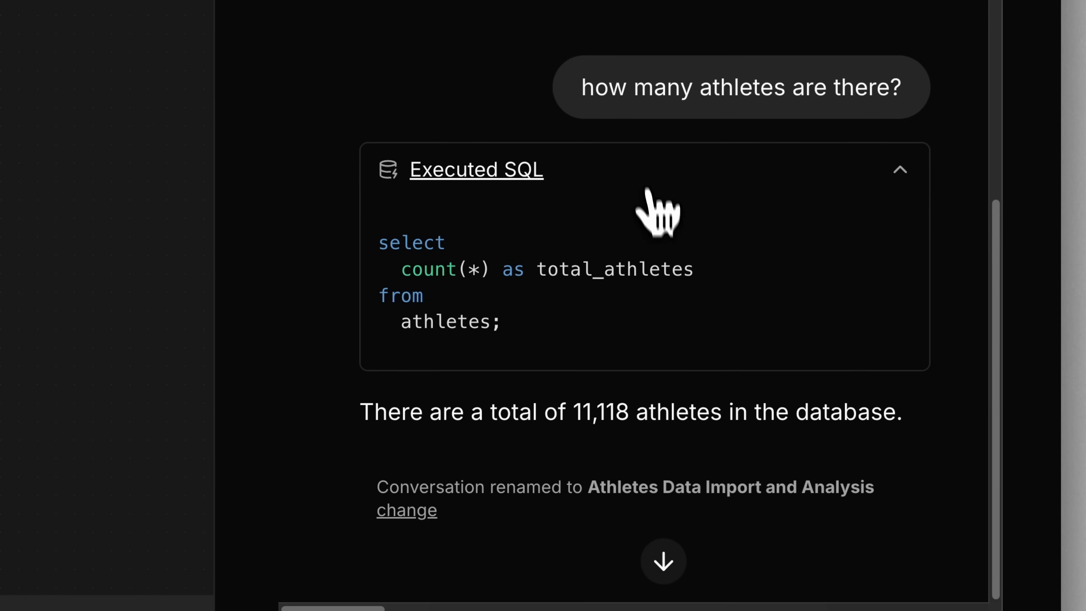
left_click(477, 170)
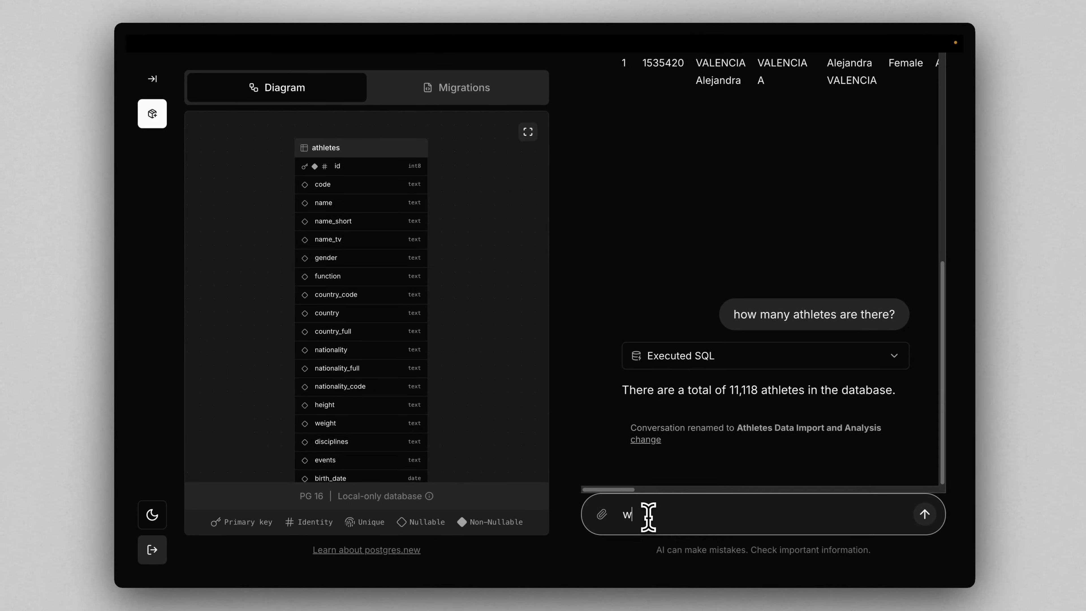
- Ask which country has the most athletes, charting the top 5 led by United States with 621
type("which country has")
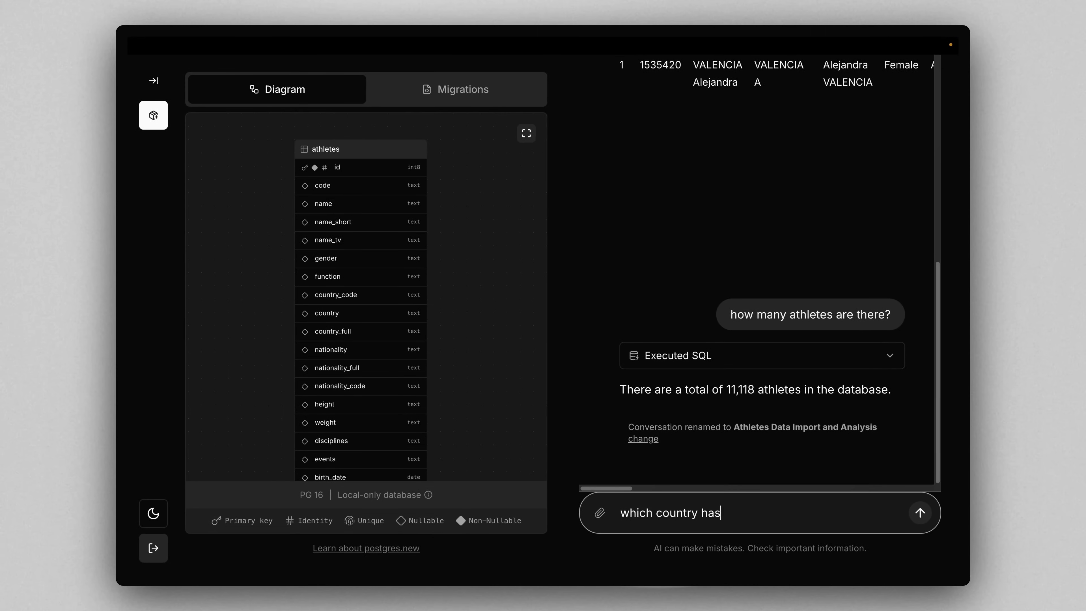
type("the most ahtlet")
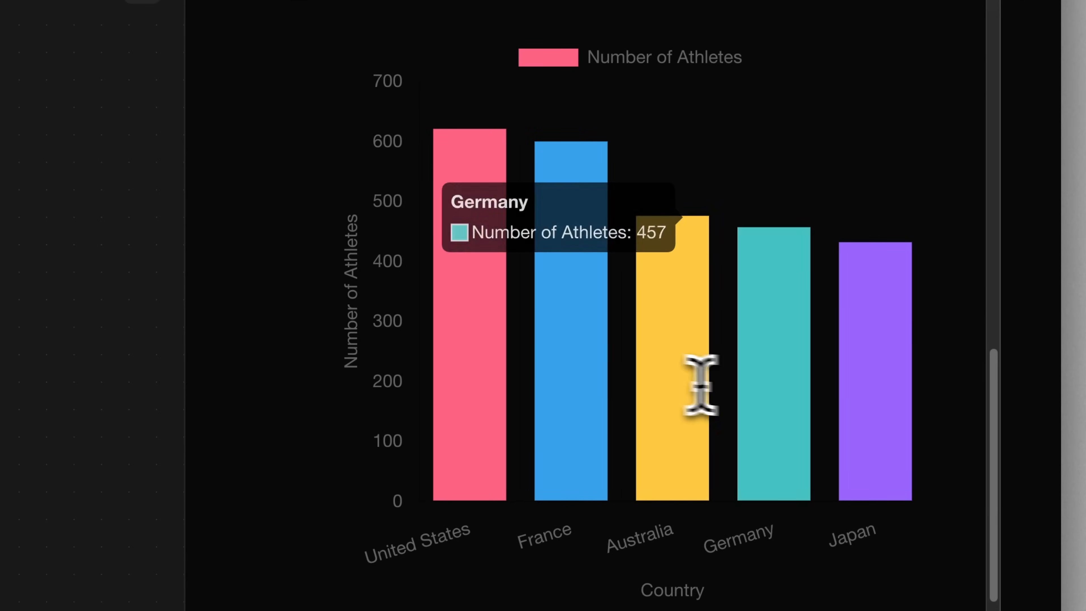
mouse_move(587, 350)
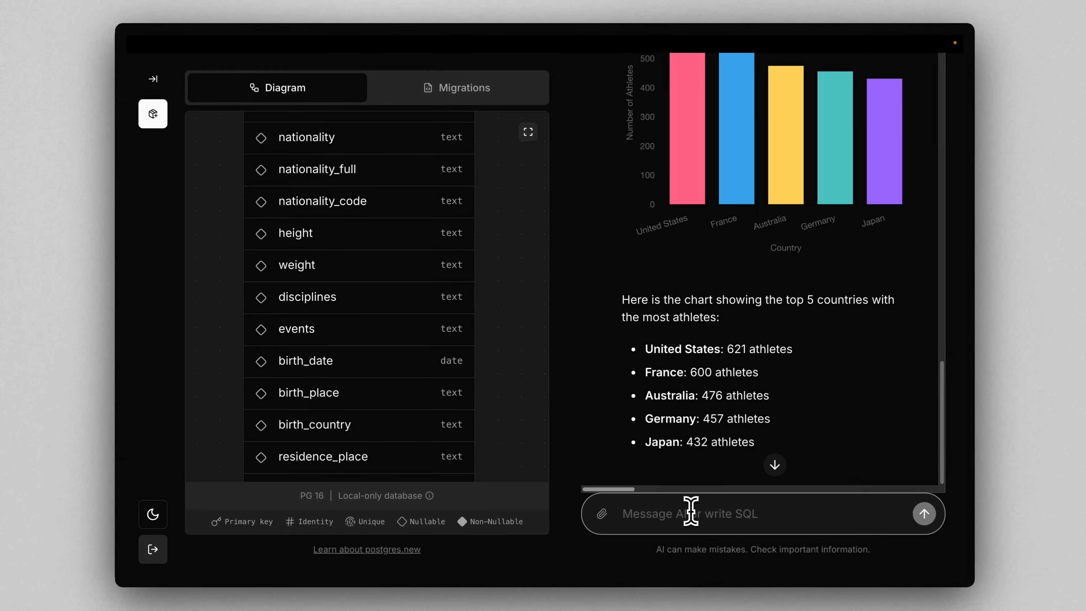
- Ask 'who is the youngest athlete? how old are they?', getting an 11-year-old born August 11, 2012
type("who is the youngest")
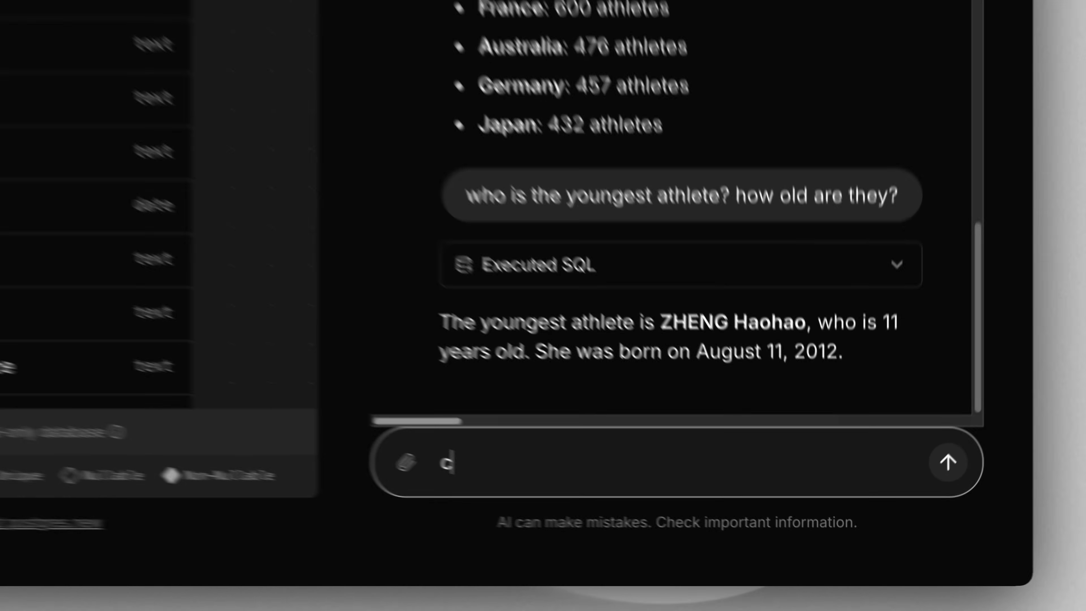
- Request a chart of age distribution in 5-year ranges and inspect the bars, peaking at 25-29 with 4,074
type("chart the distribution of ages in 5")
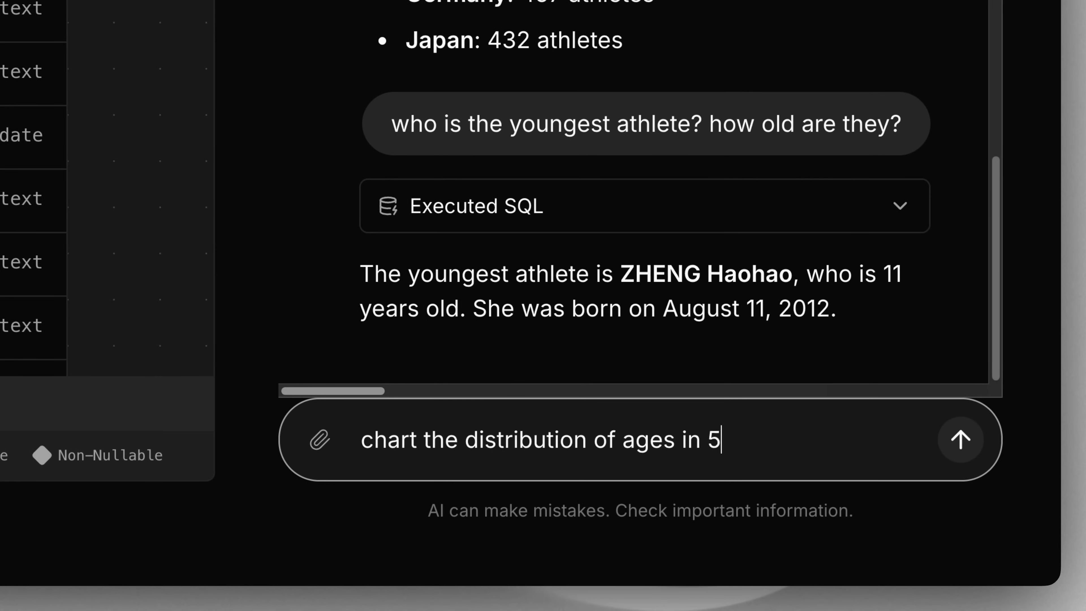
type("year ranges")
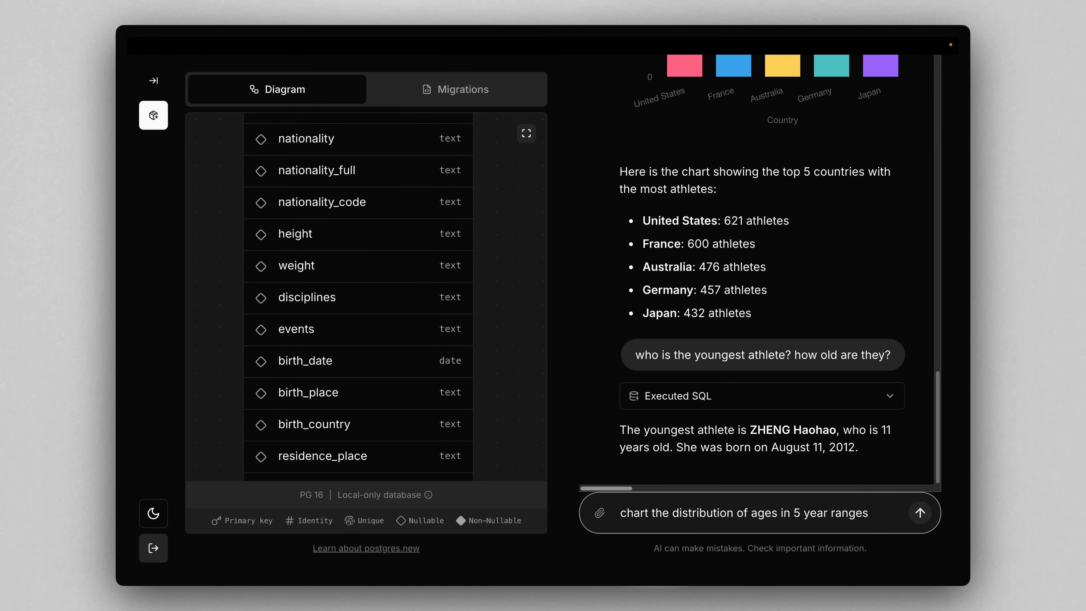
left_click(920, 513)
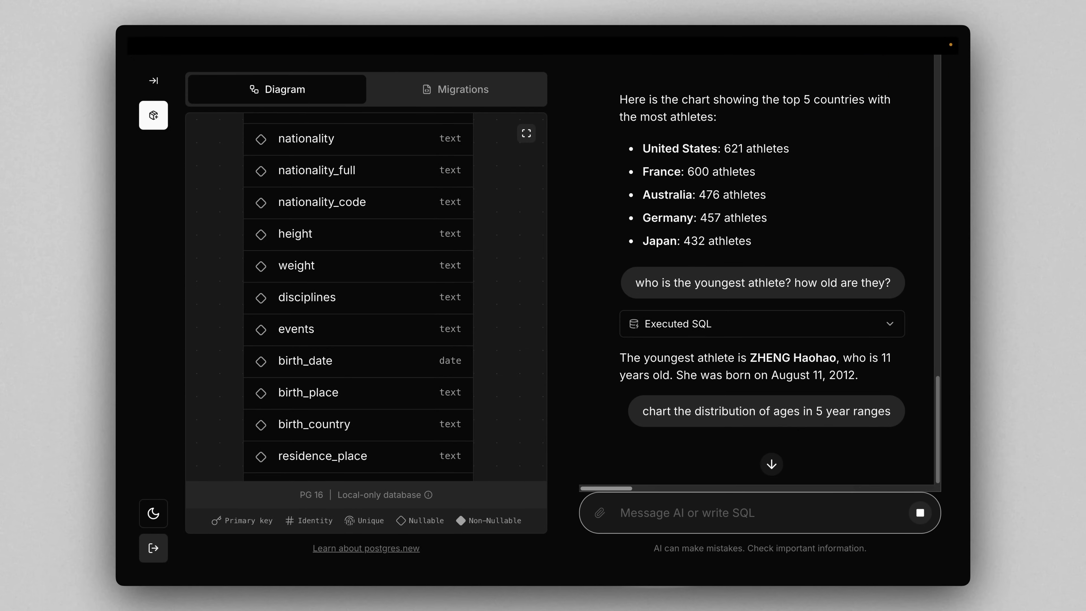
left_click(766, 411)
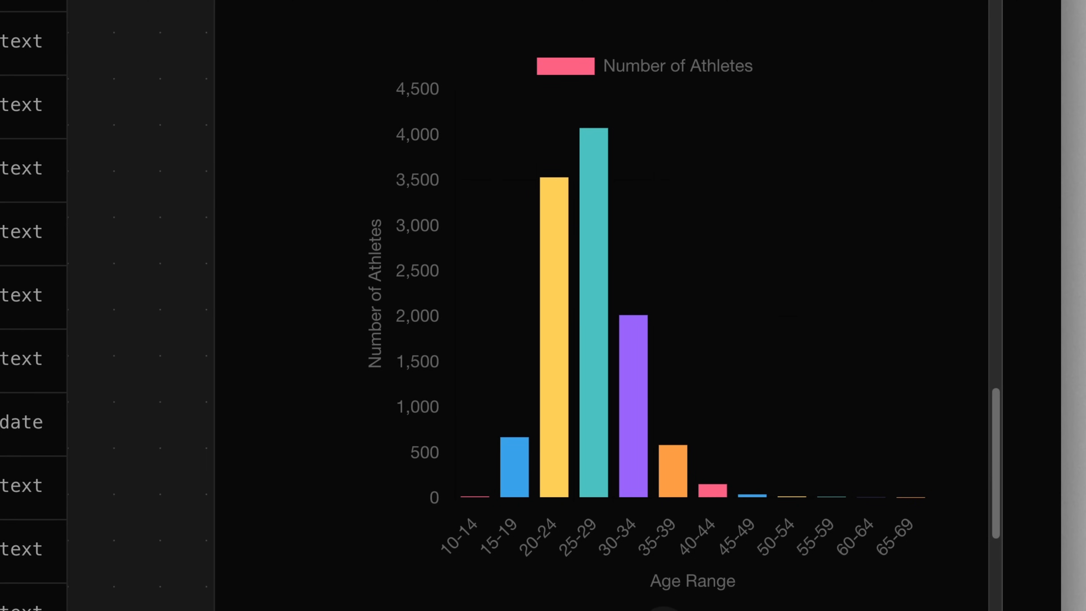
mouse_move(848, 485)
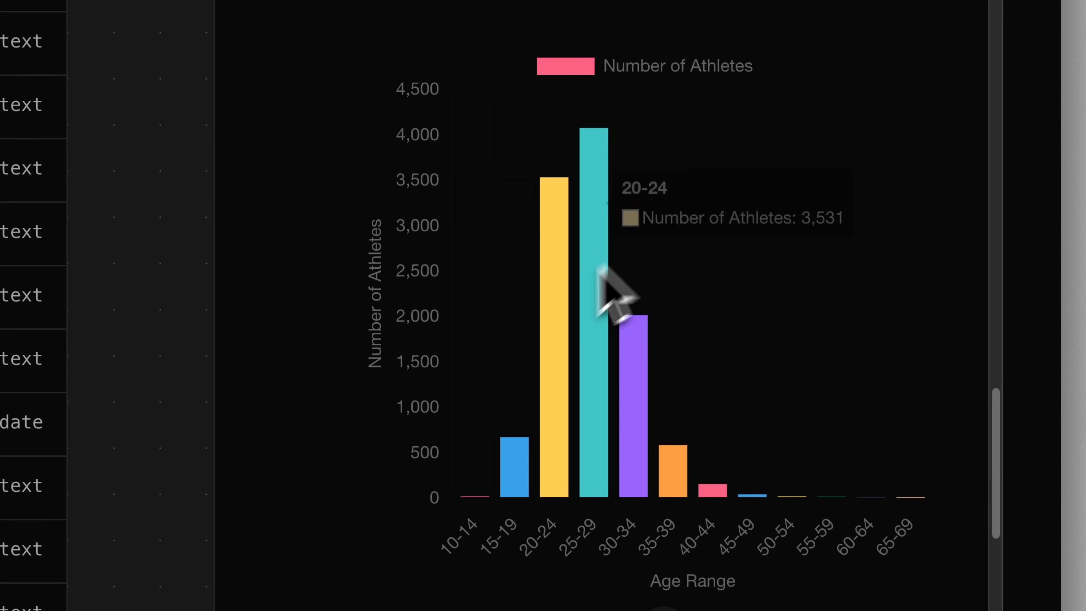
mouse_move(554, 333)
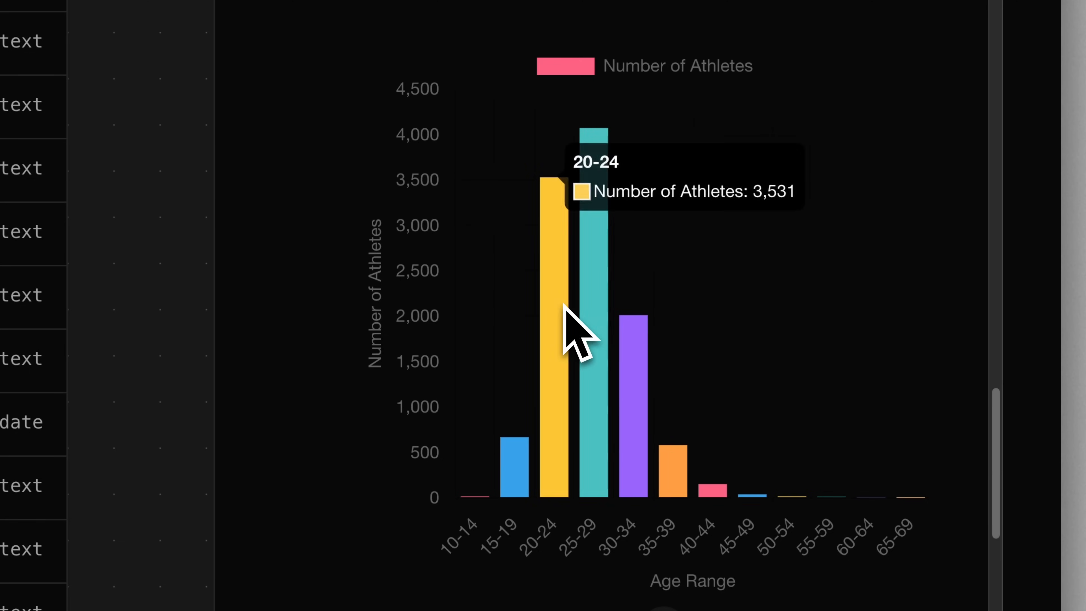
mouse_move(599, 308)
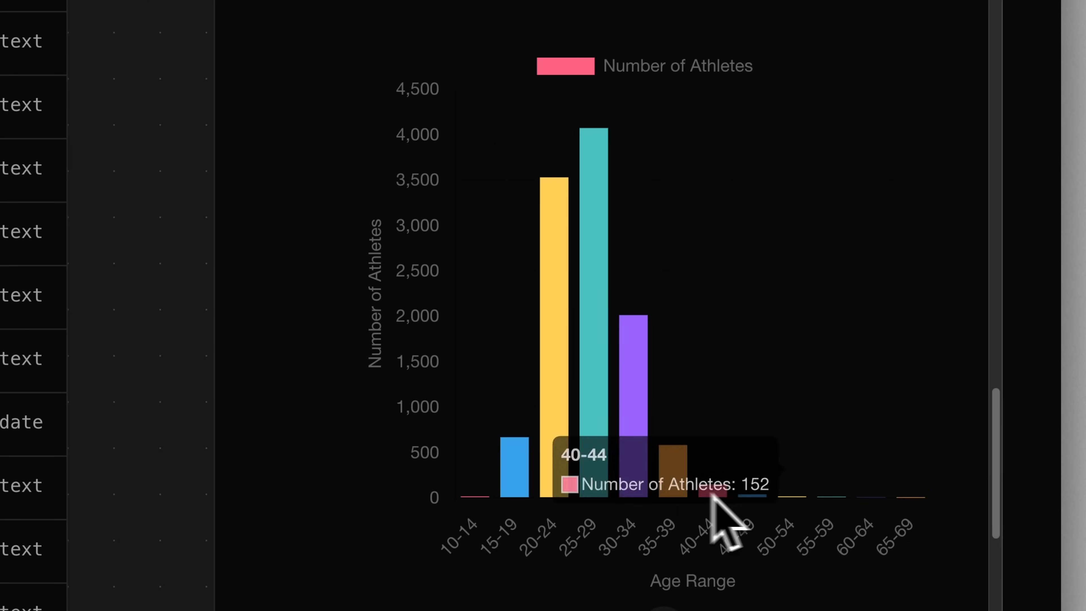
scroll("down", 3)
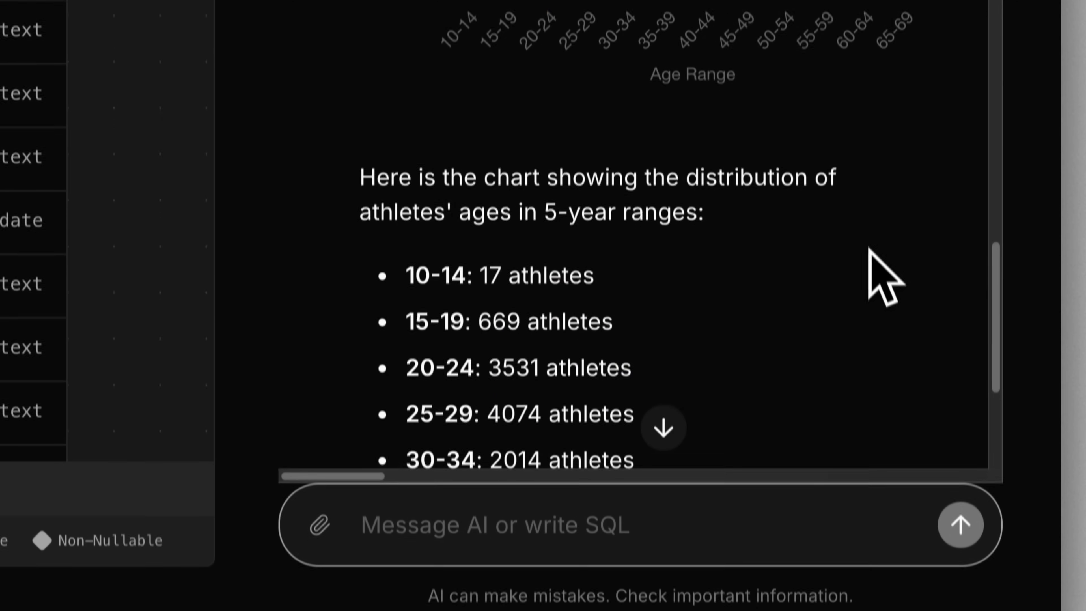
scroll("down", 3)
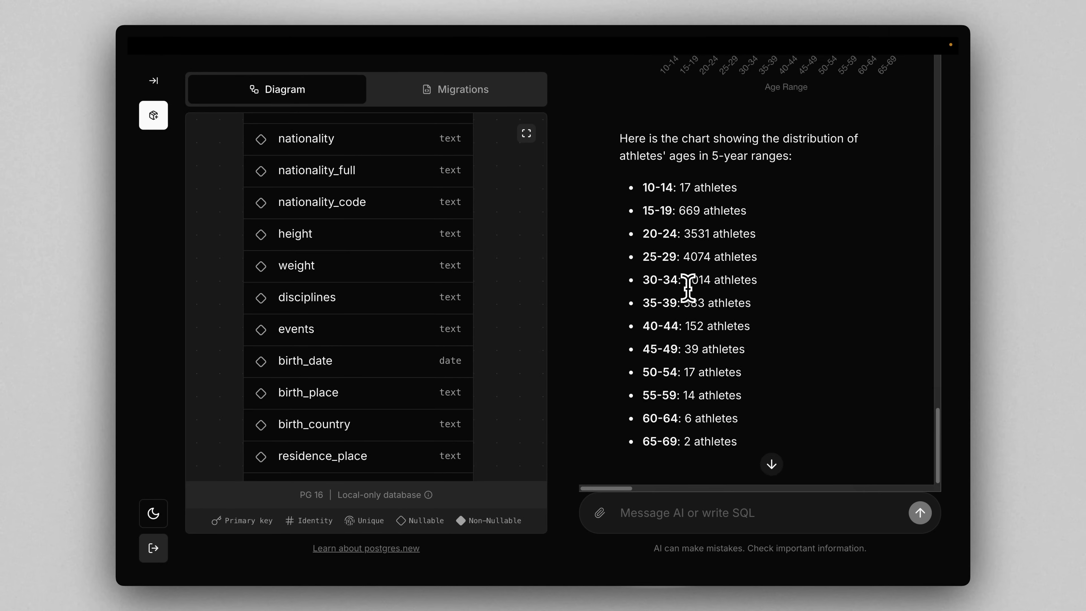
- Switch to Migrations to view the create-table SQL for the athletes table
left_click(456, 89)
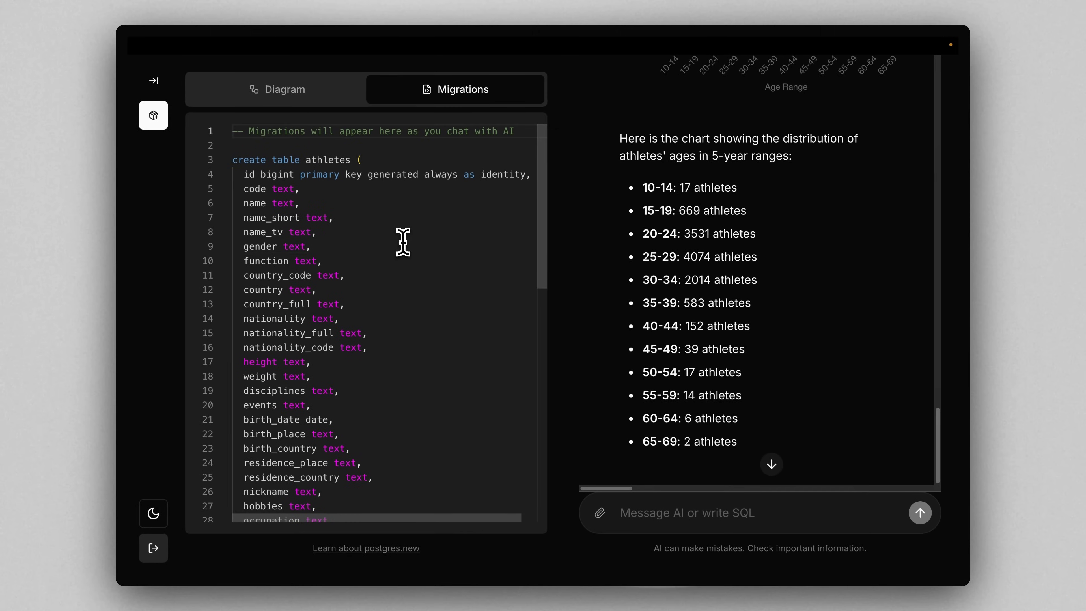
scroll("down", 3)
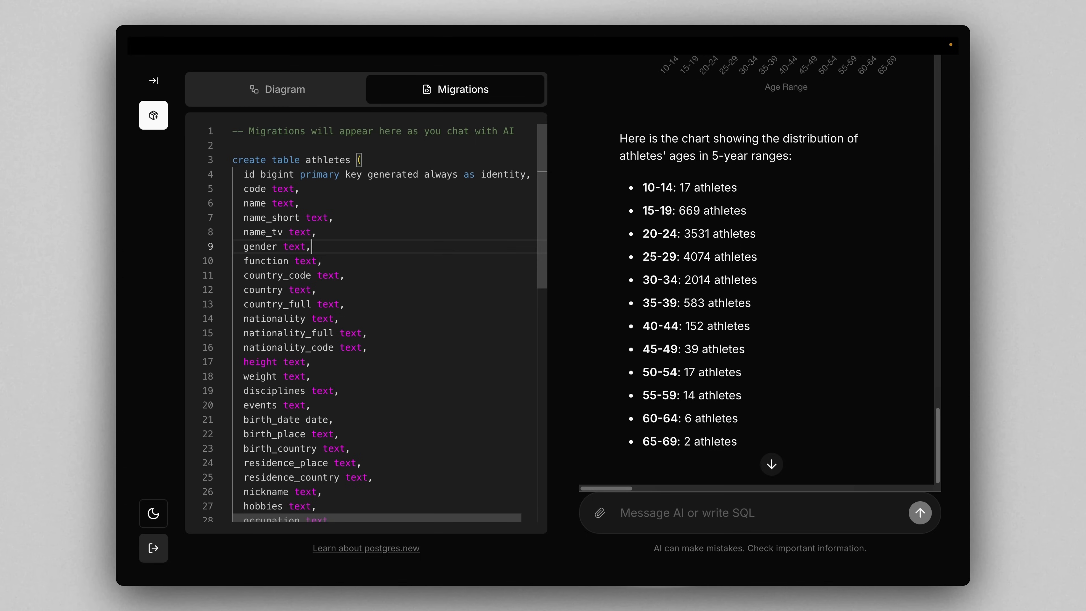
mouse_move(359, 228)
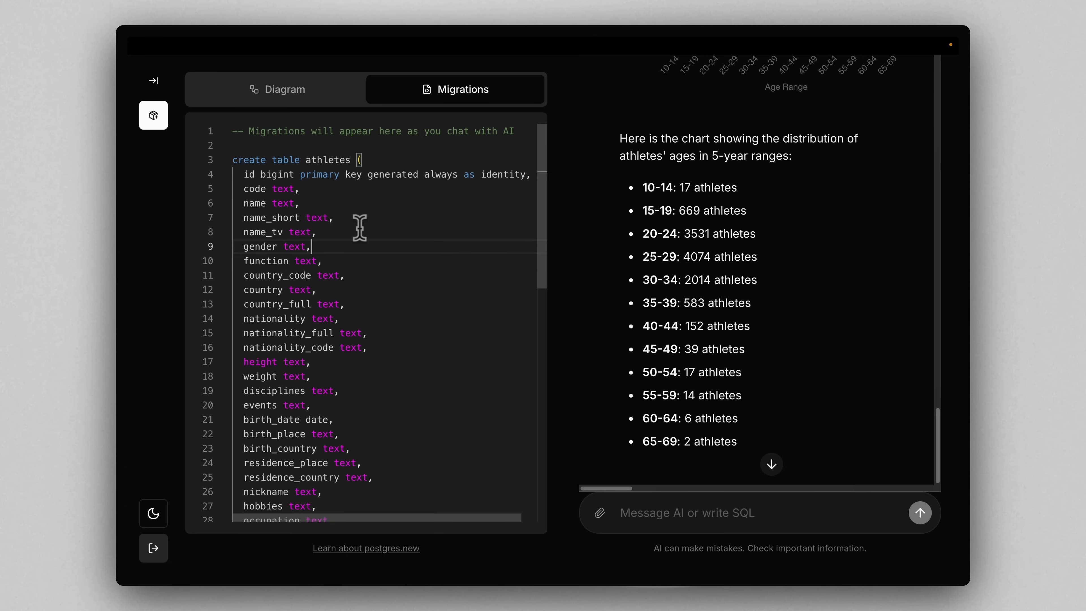
mouse_move(329, 177)
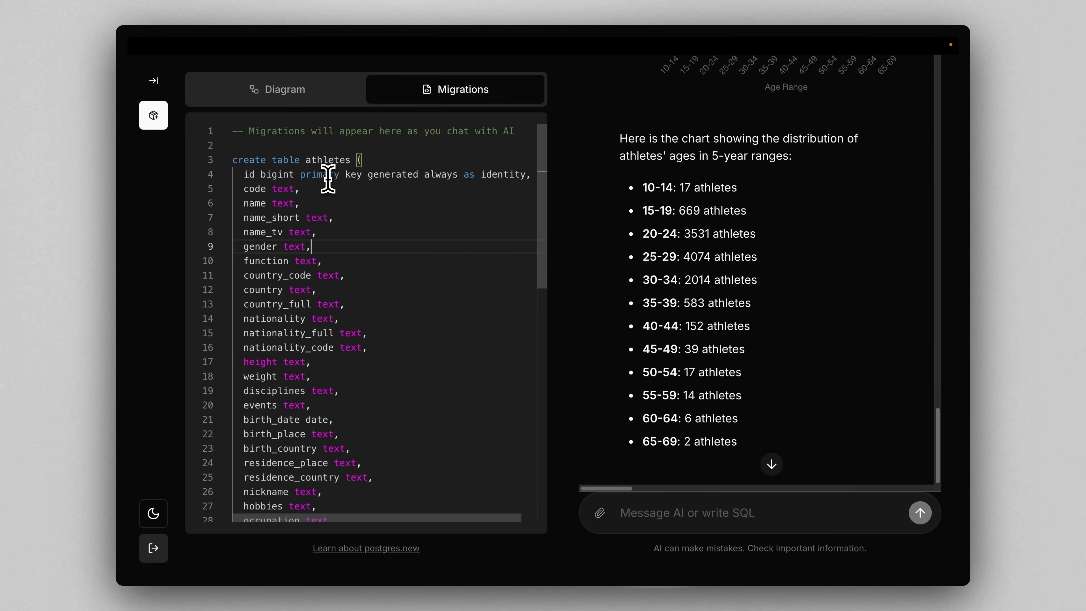
mouse_move(153, 114)
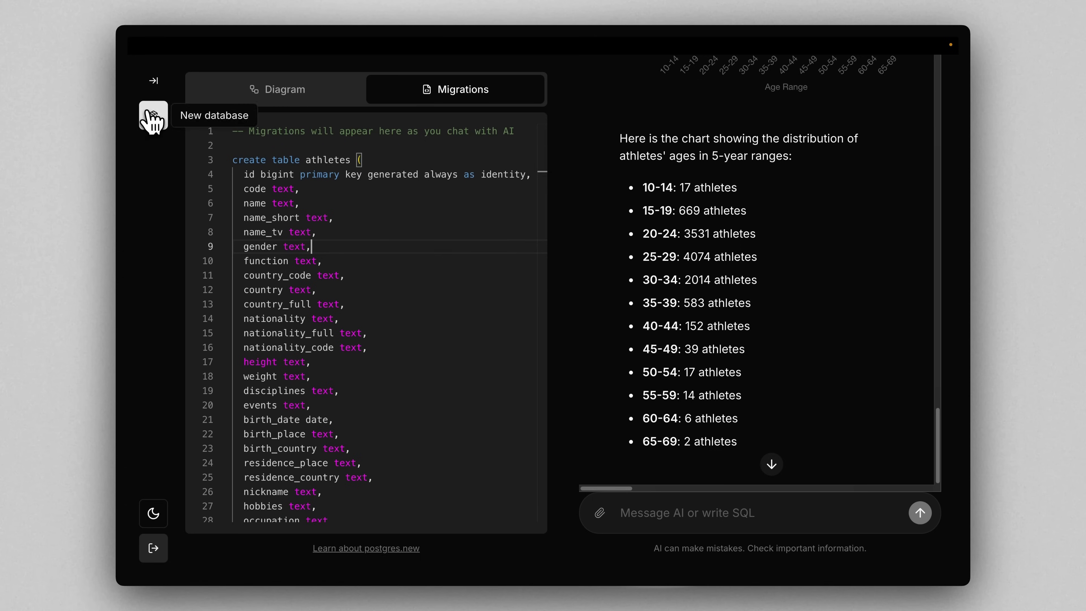
- Have the AI build a Slack clone schema, then make the channels description column non-nullable in the diagram
left_click(154, 115)
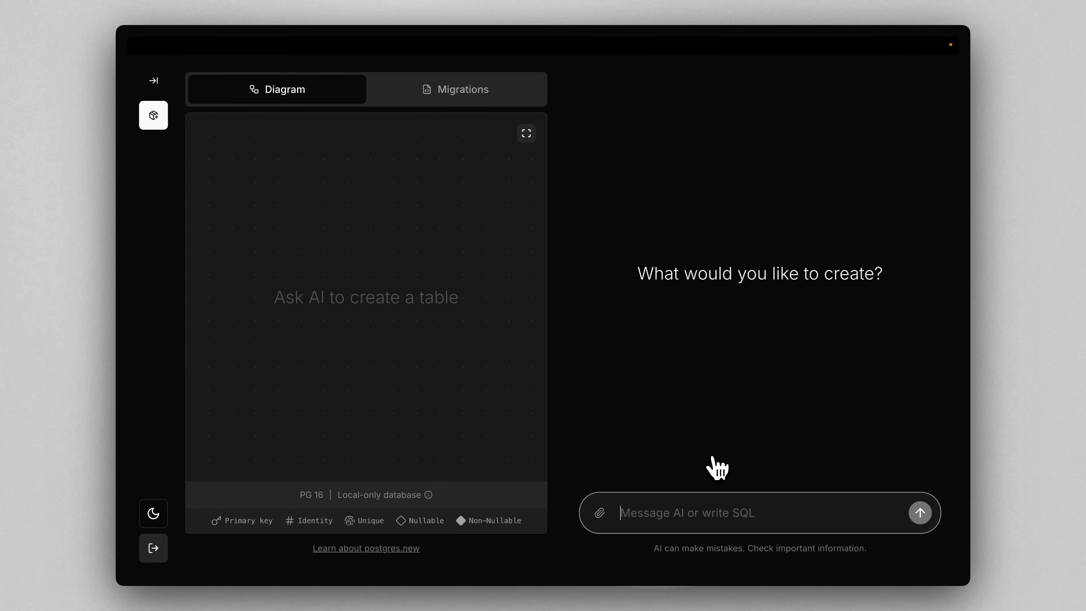
type("create a slac")
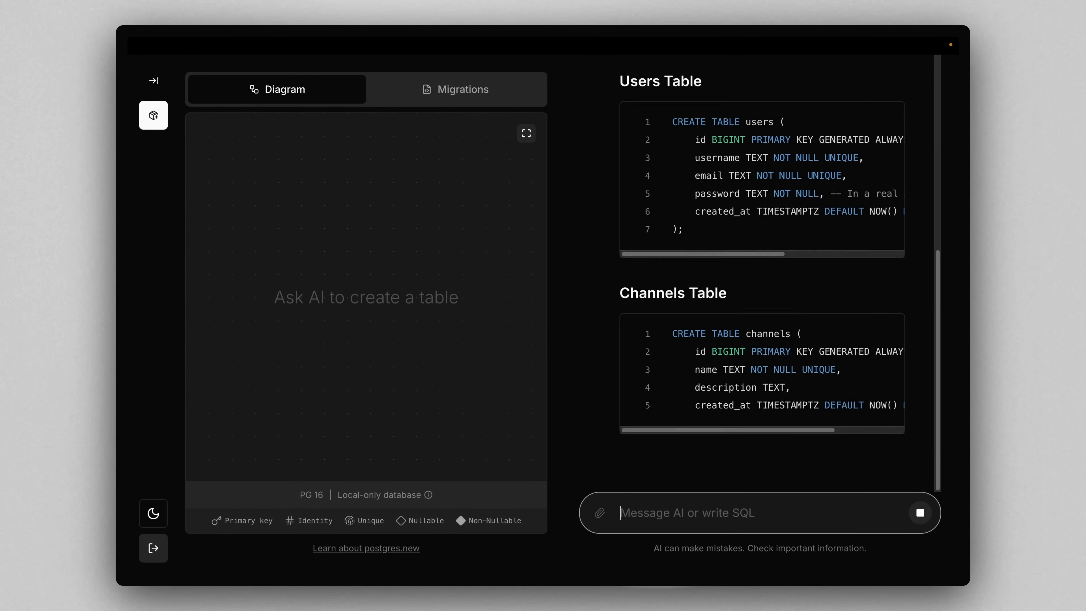
scroll("down", 3)
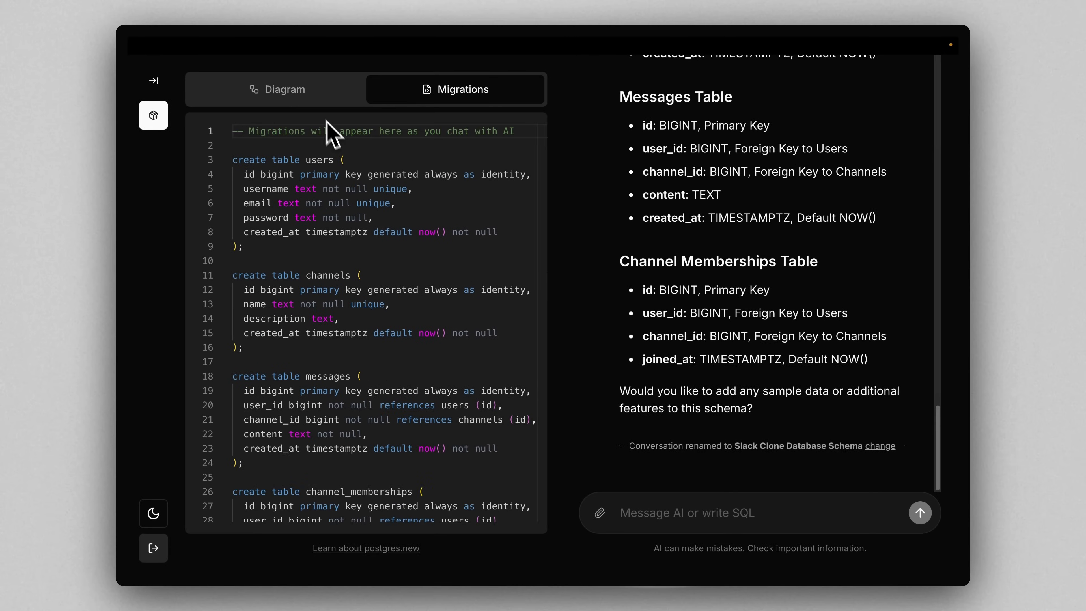
left_click(277, 89)
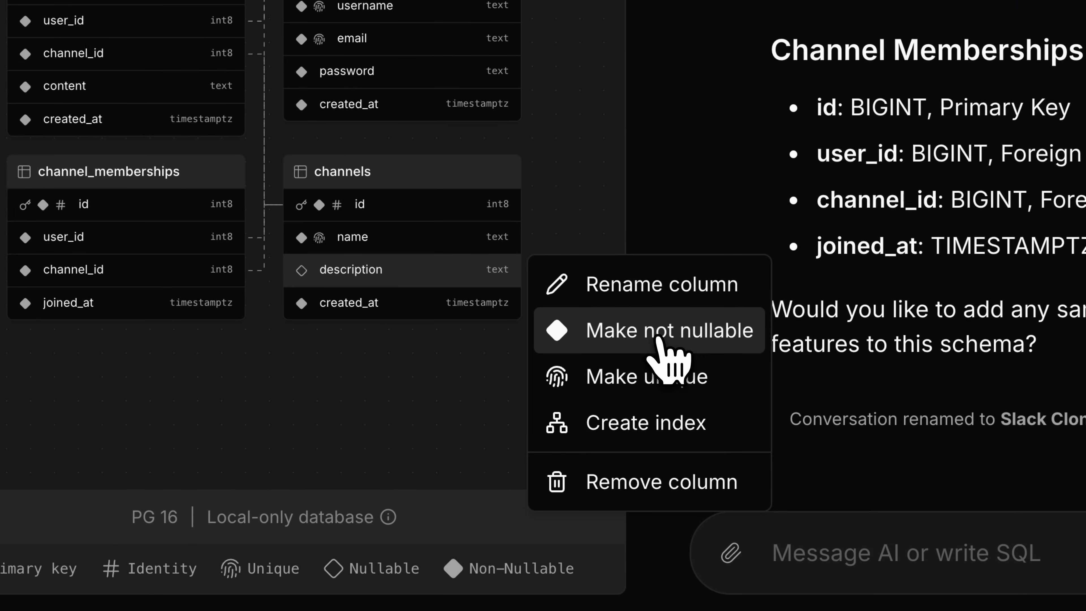
left_click(669, 331)
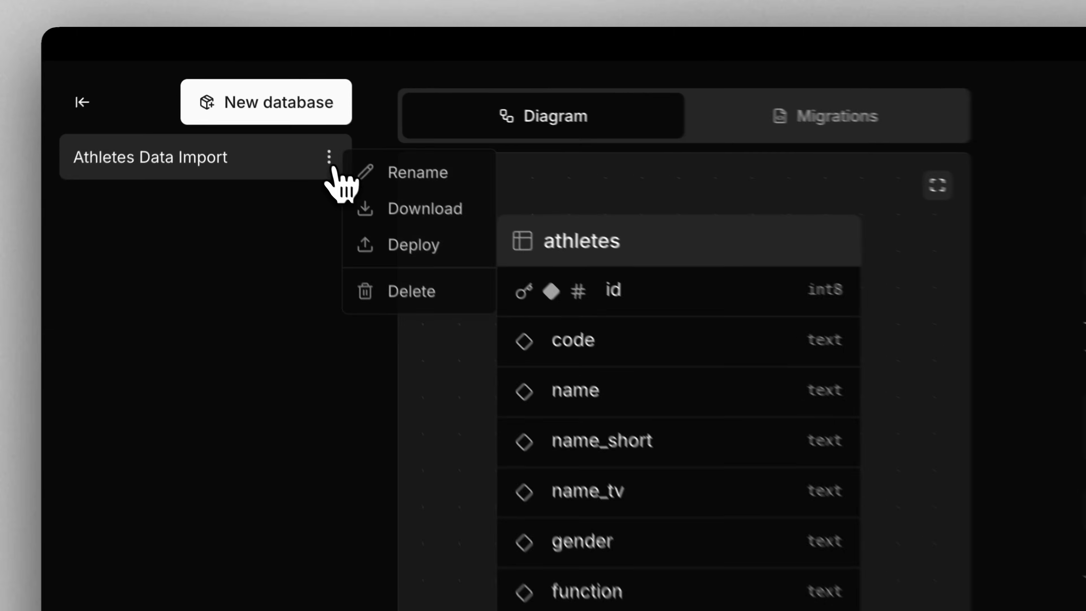
- Choose Deploy for Athletes Data Import, revealing the Private Alpha deployment dialog
left_click(419, 244)
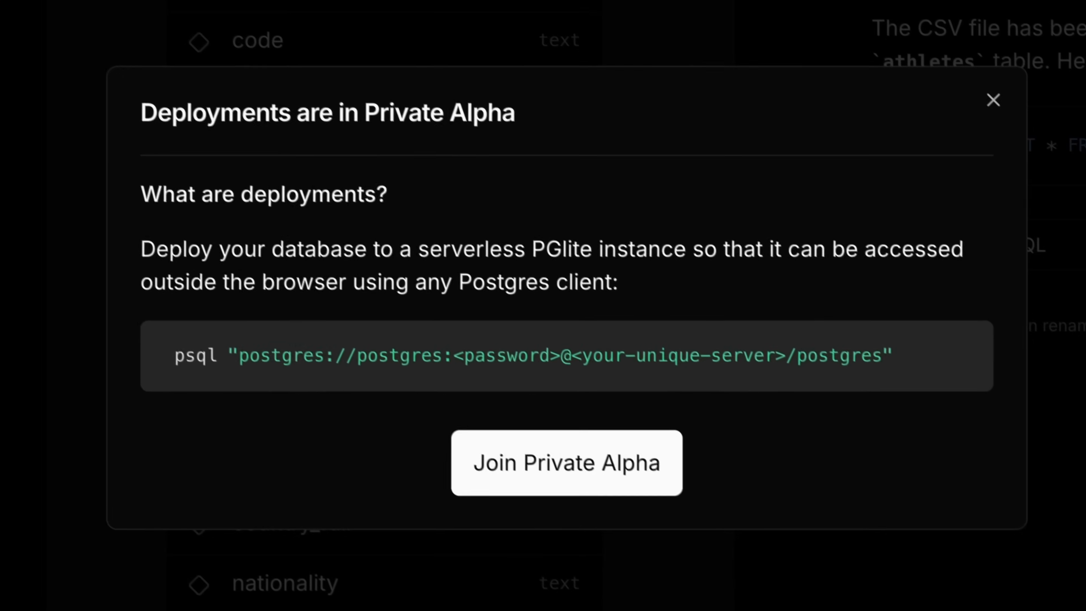